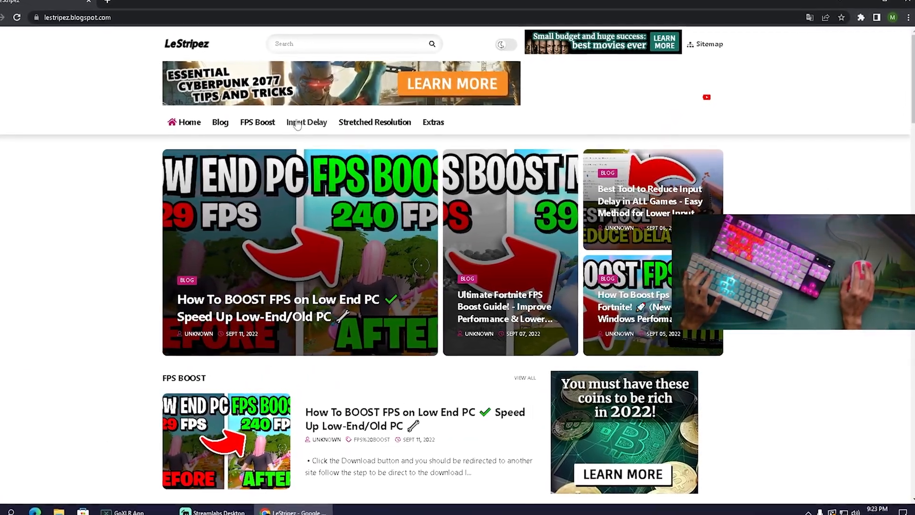
Show the LeStripez blog's Input Delay posts and scroll through them.
click(306, 122)
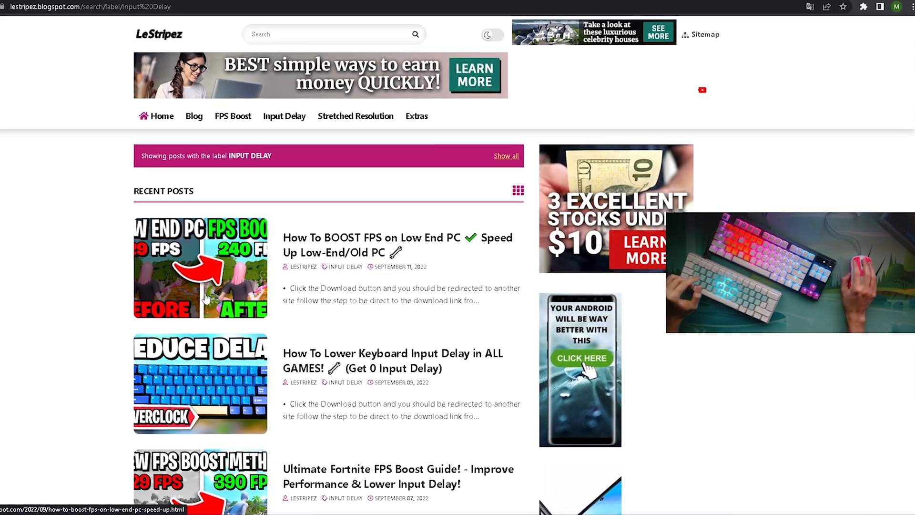
scroll(down, 3)
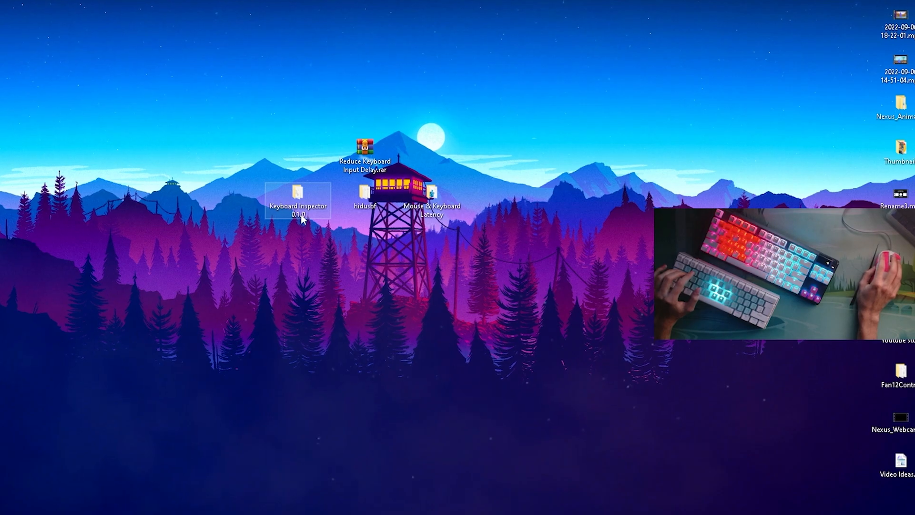
Launch Keyboard Inspector.exe and record a typing test reporting Definitely 1000Hz polling.
double_click(297, 192)
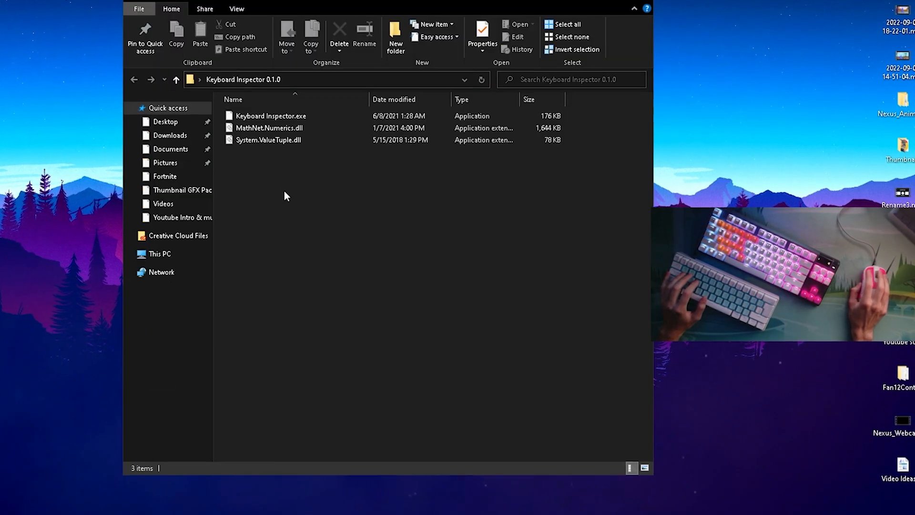
click(270, 115)
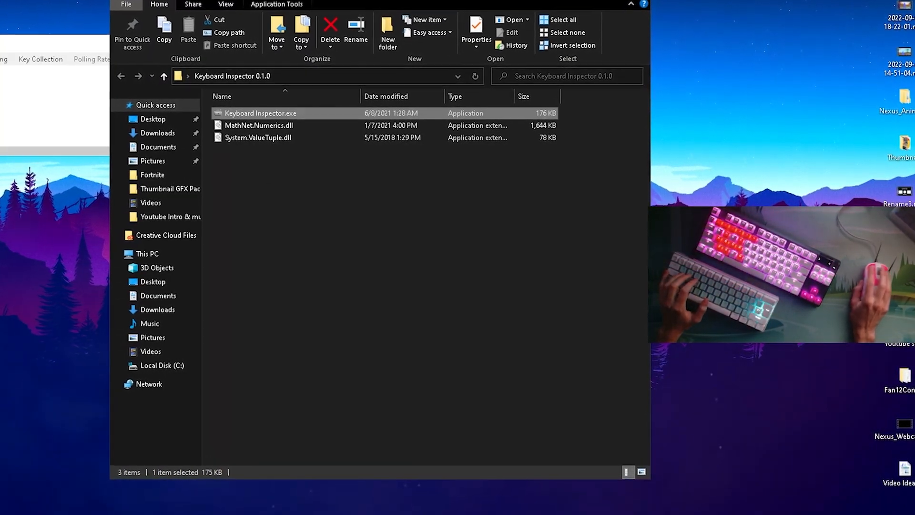
double_click(260, 112)
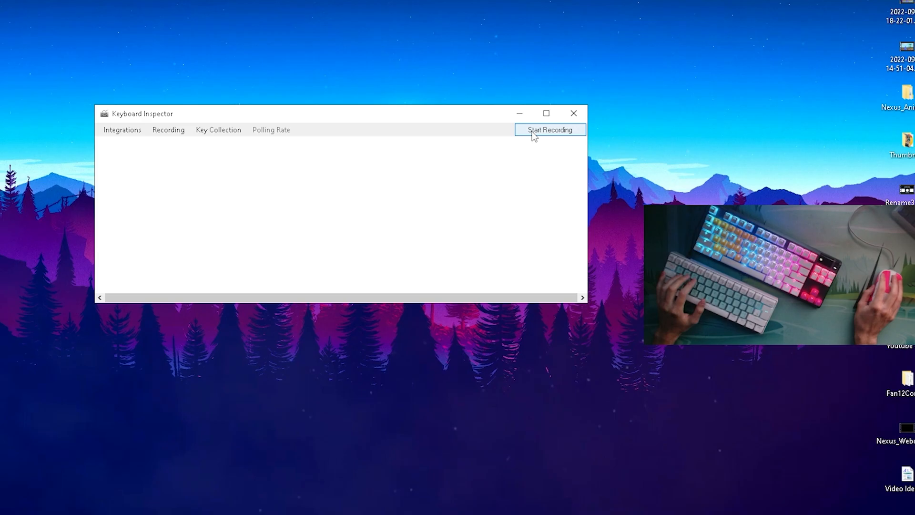
click(549, 130)
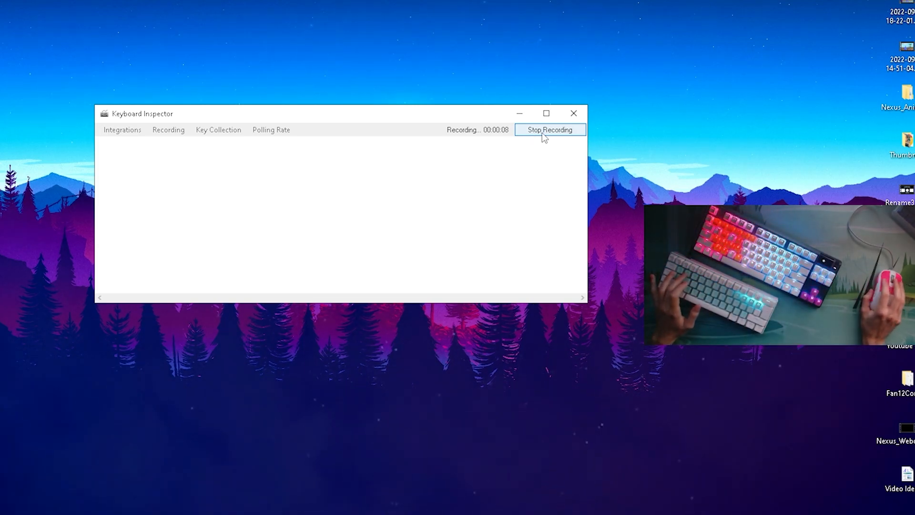
click(549, 130)
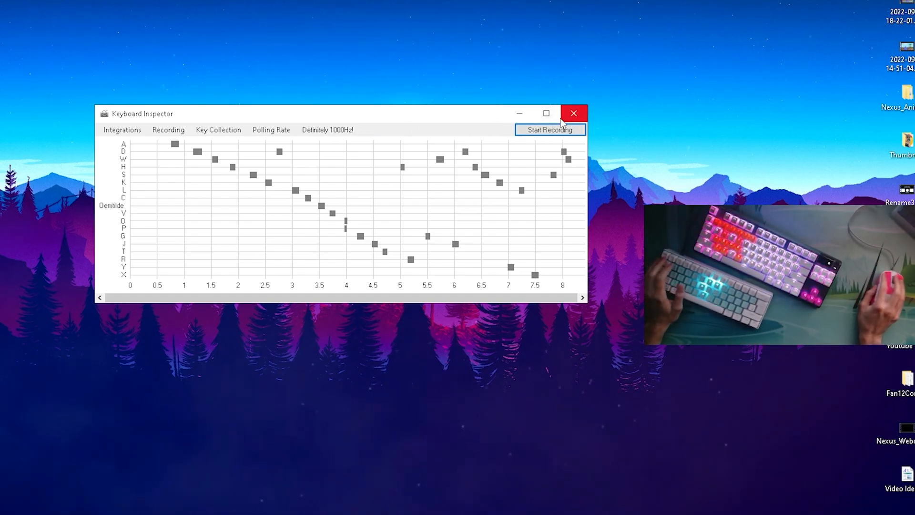
mouse_move(519, 113)
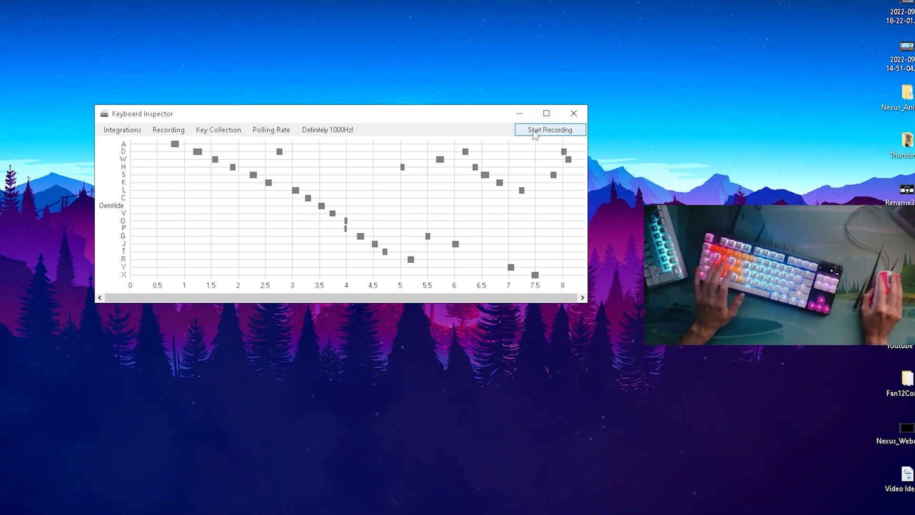
Record a second typing test reporting 1000Hz, then close Keyboard Inspector.
click(549, 130)
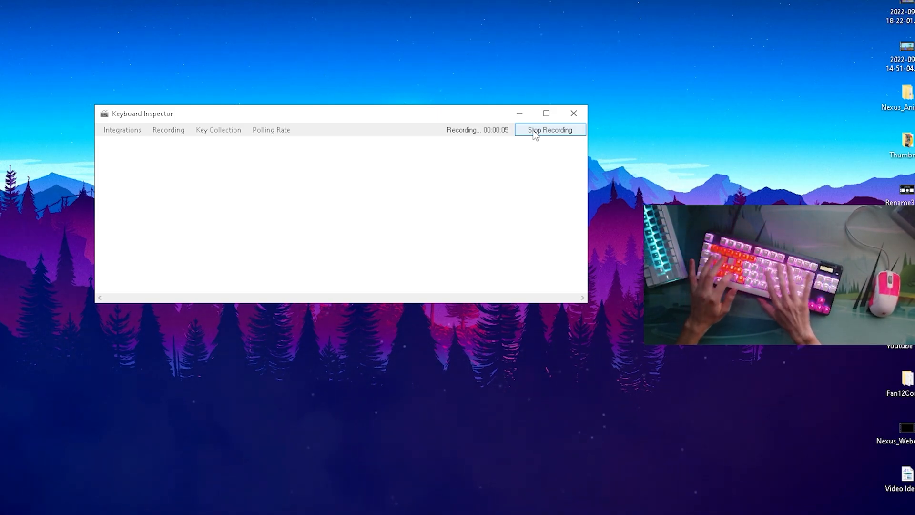
click(549, 129)
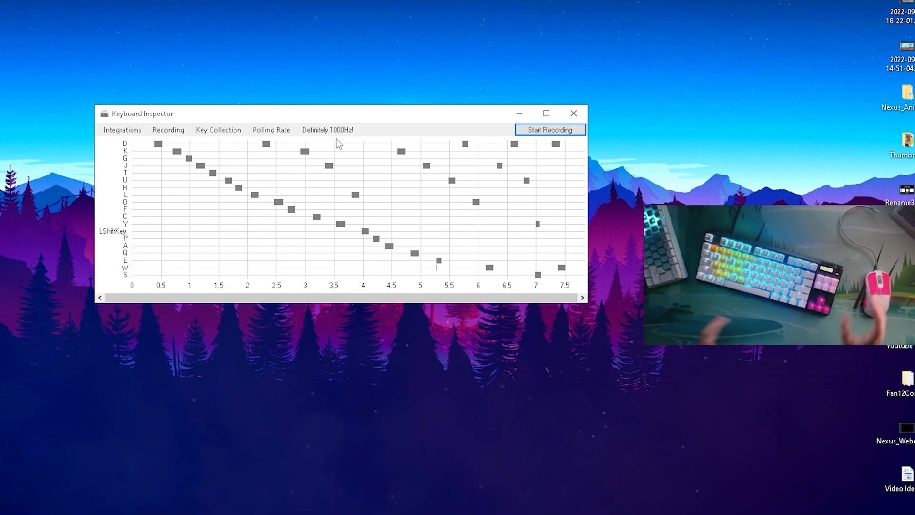
click(572, 113)
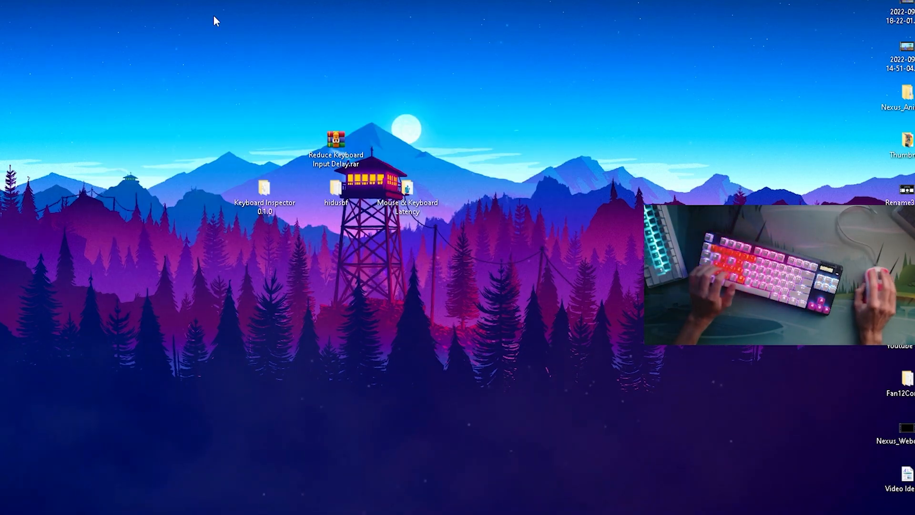
Run Setup.exe from hidusbf\DRIVER to start USB Devices Rate Setup.
double_click(336, 187)
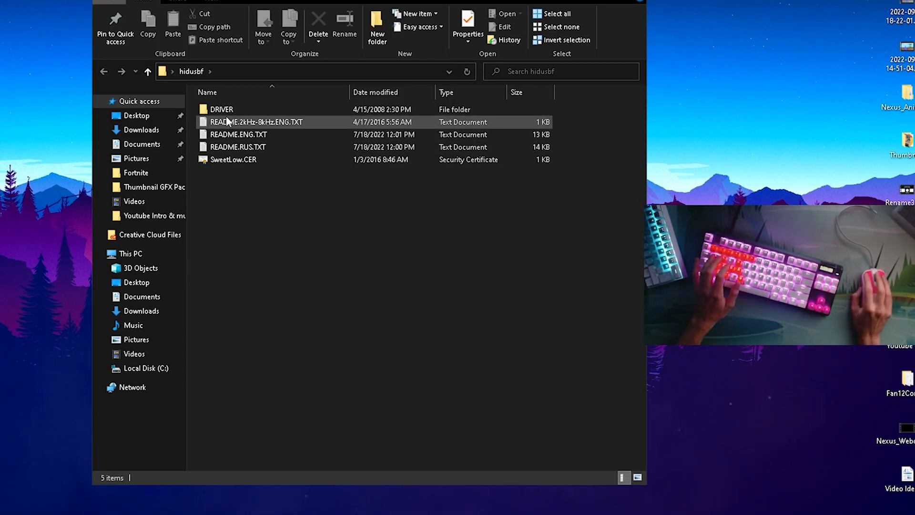
double_click(222, 109)
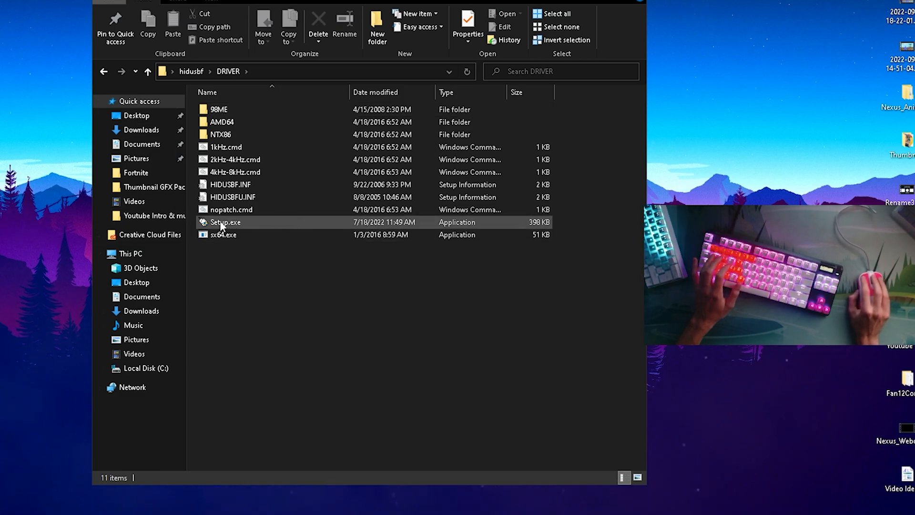
double_click(224, 221)
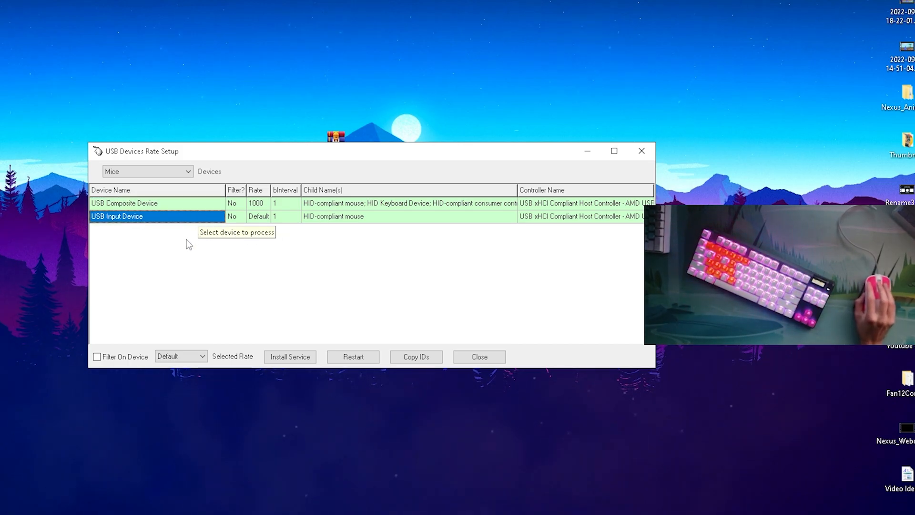
Select USB Composite Device at rate 1000 and install the hidusbf service.
click(353, 357)
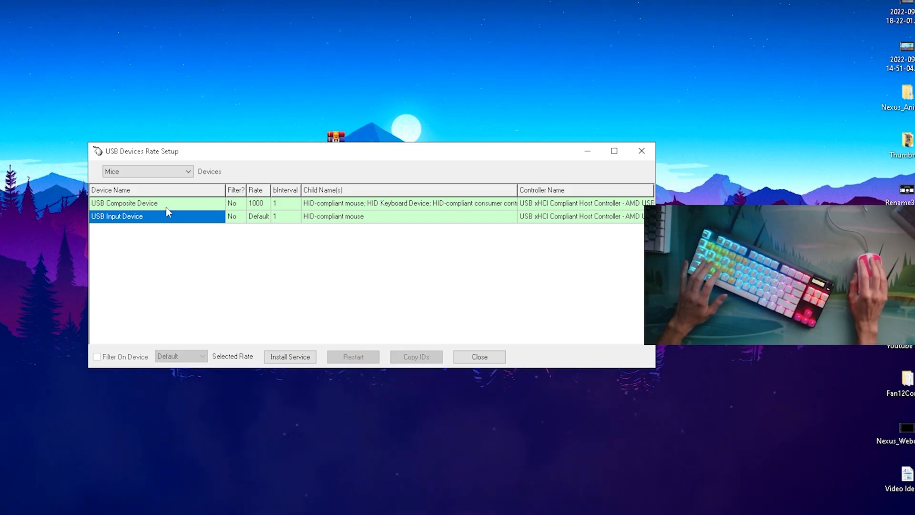
click(124, 203)
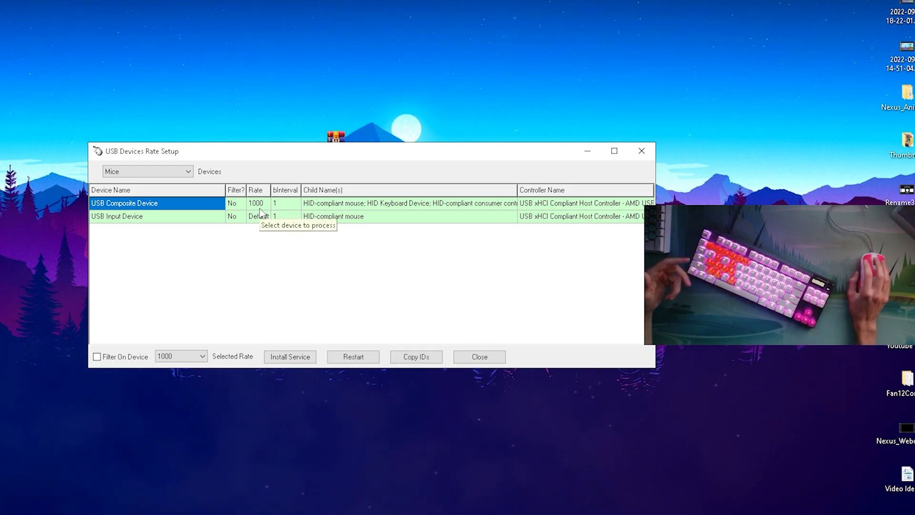
mouse_move(141, 203)
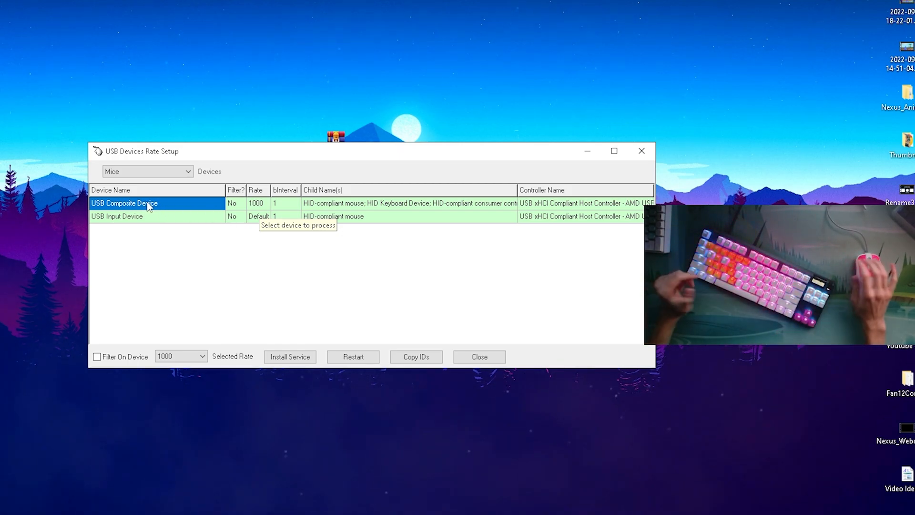
click(201, 357)
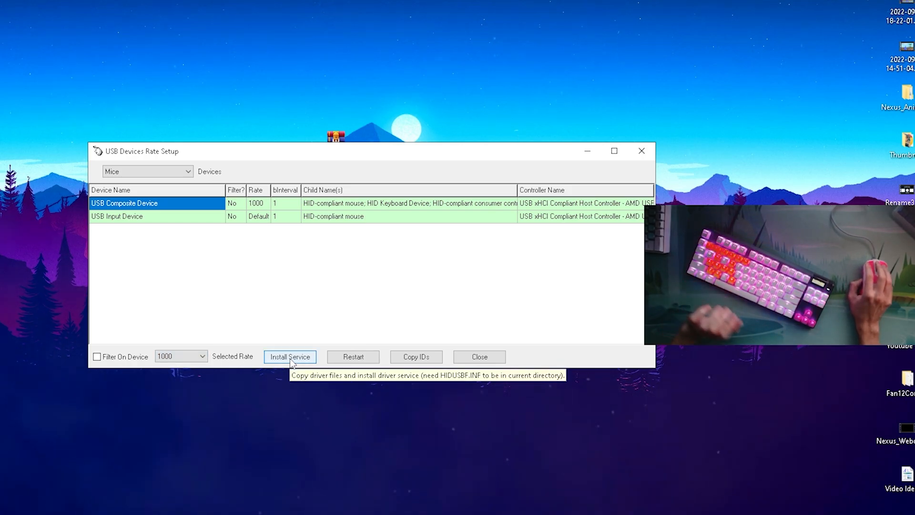
mouse_move(81, 153)
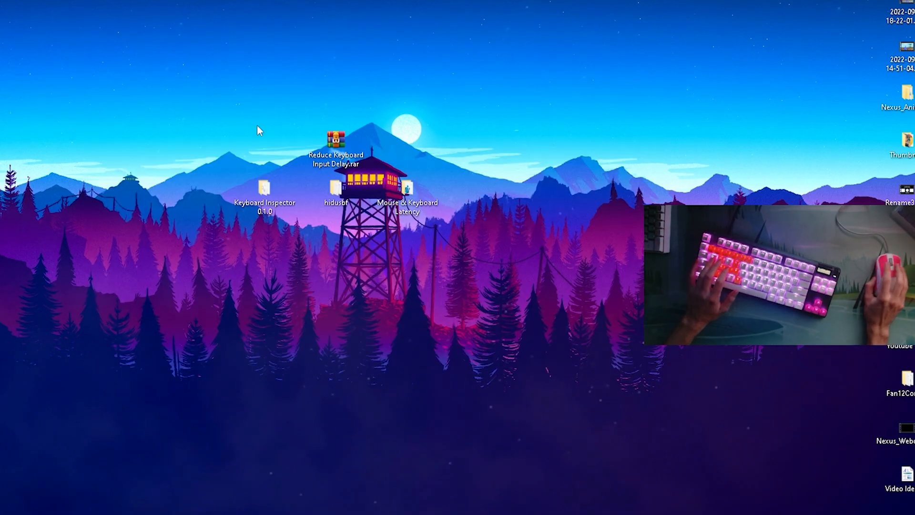
Record a short Keyboard Inspector keystroke test showing 1000Hz, then close it.
double_click(264, 188)
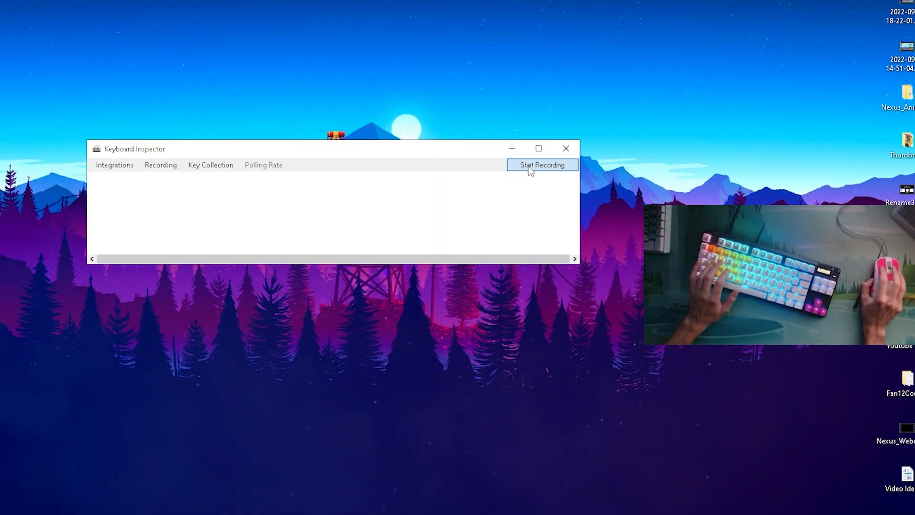
click(541, 165)
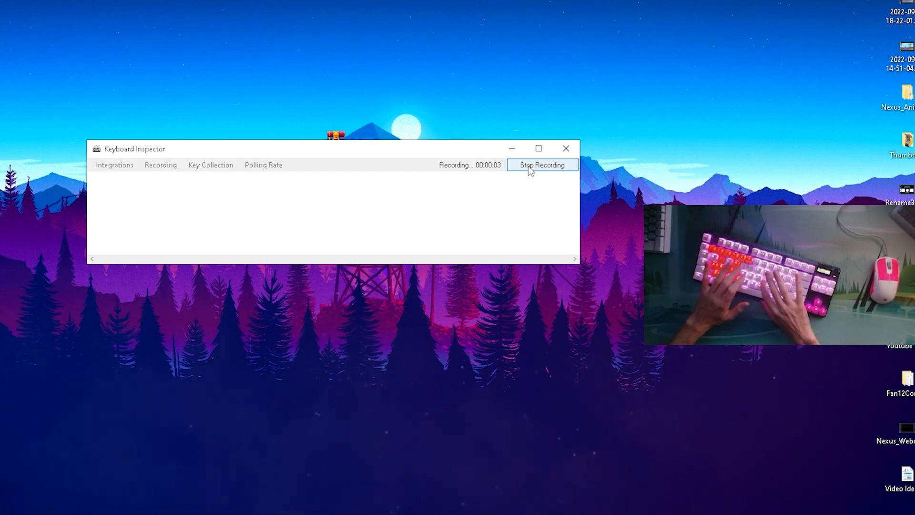
click(541, 164)
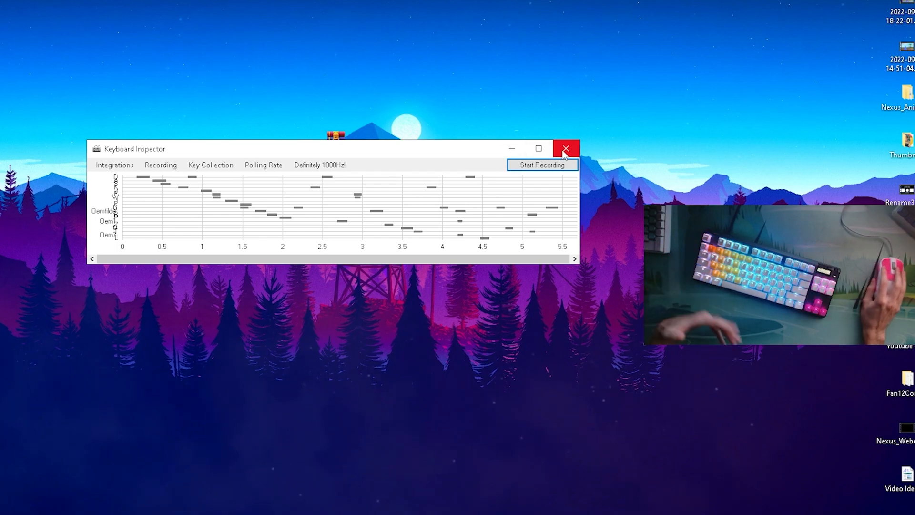
click(564, 148)
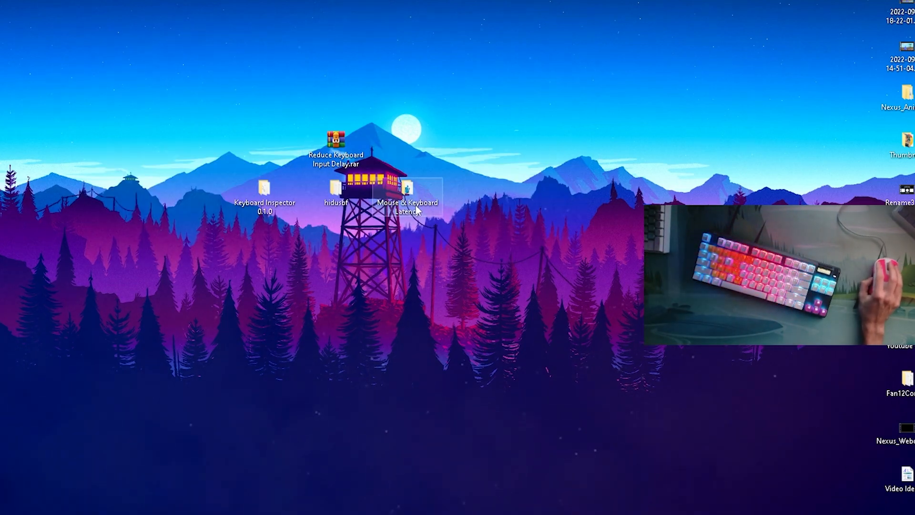
Merge Reduce Latency.reg from the Mouse & Keyboard Latency folder.
double_click(406, 189)
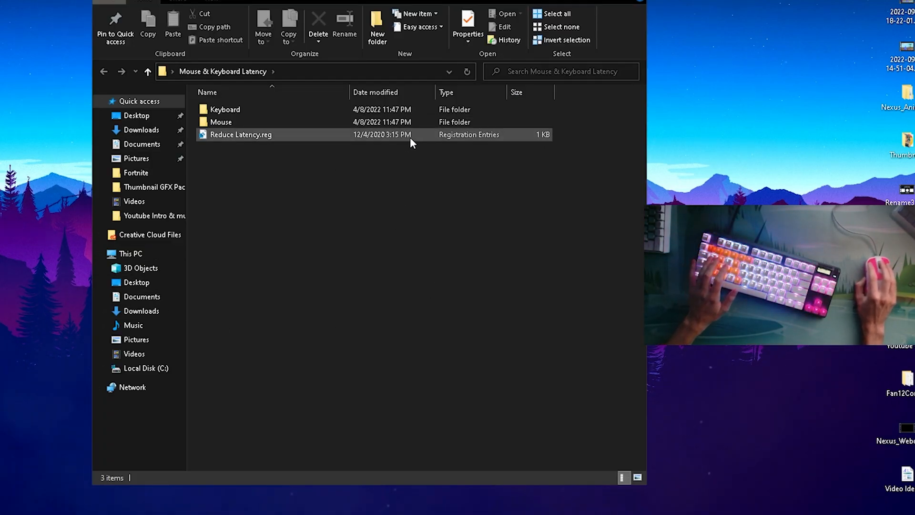
click(240, 134)
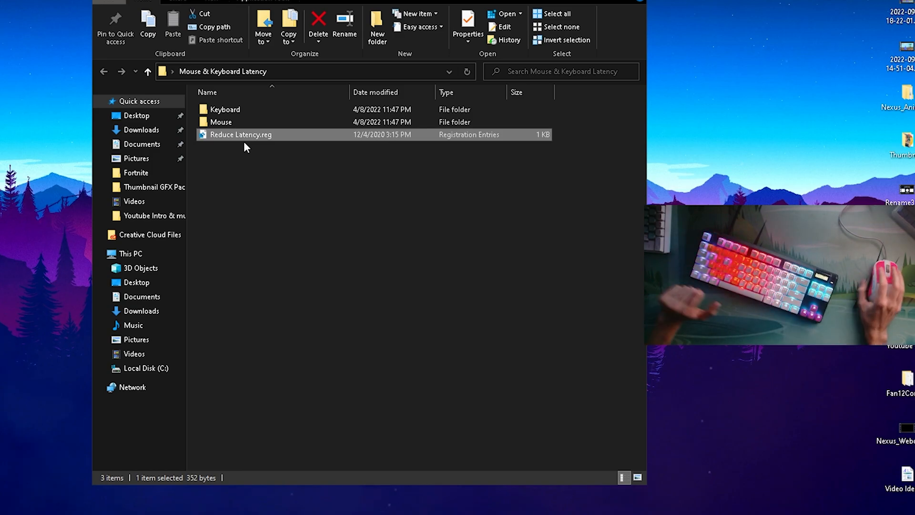
double_click(221, 121)
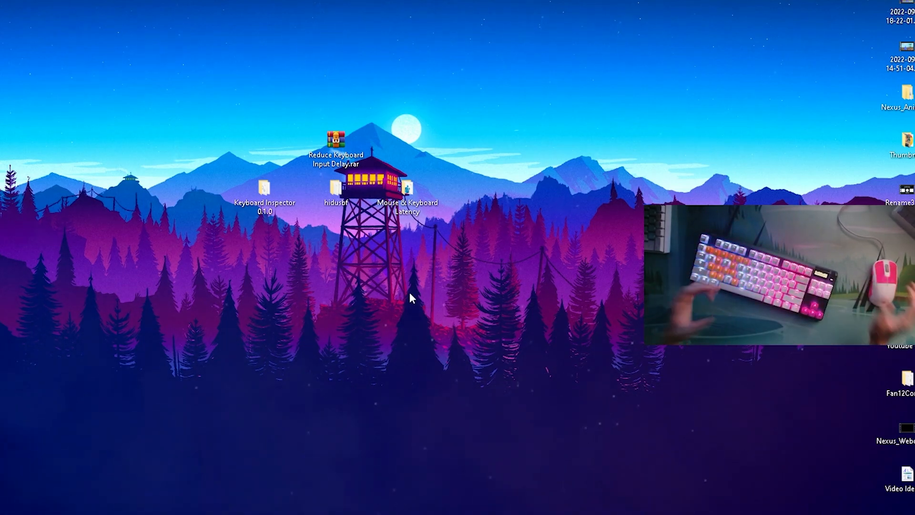
Open and close NoPing's settings, then search the games list for 'Fortni'.
click(367, 508)
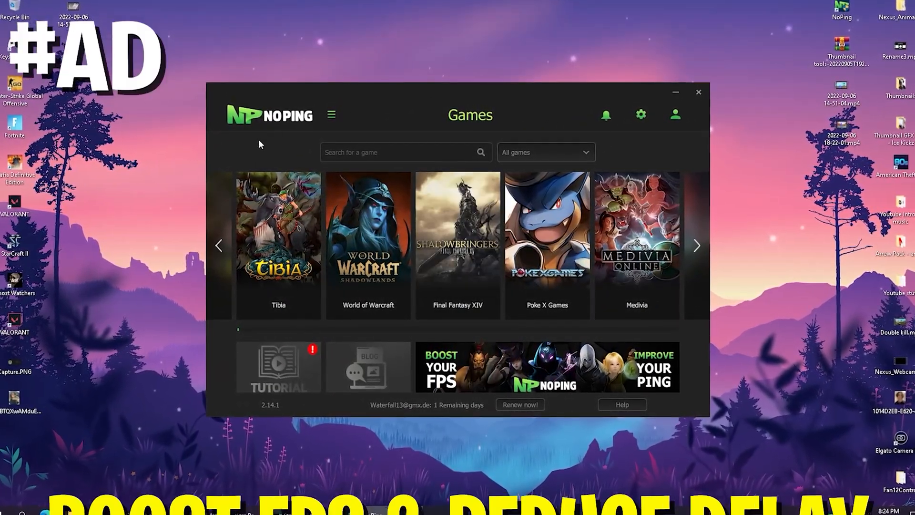
click(641, 114)
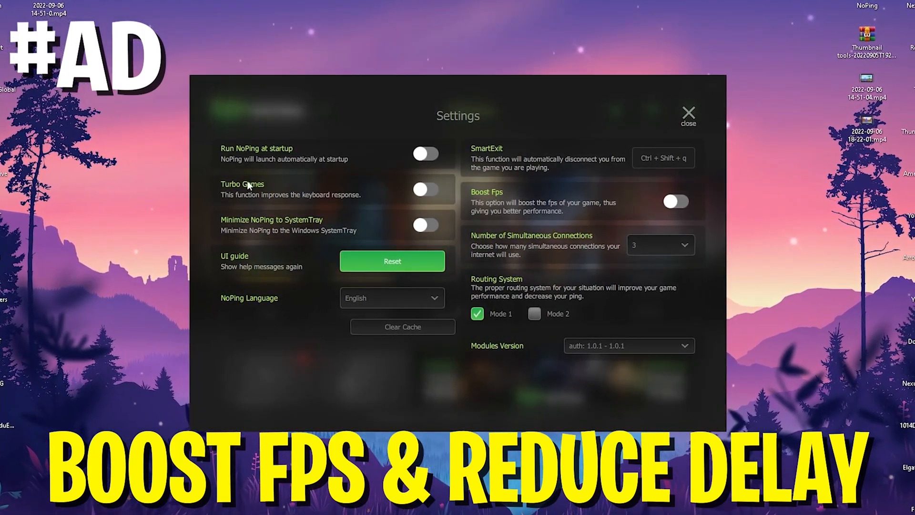
click(688, 115)
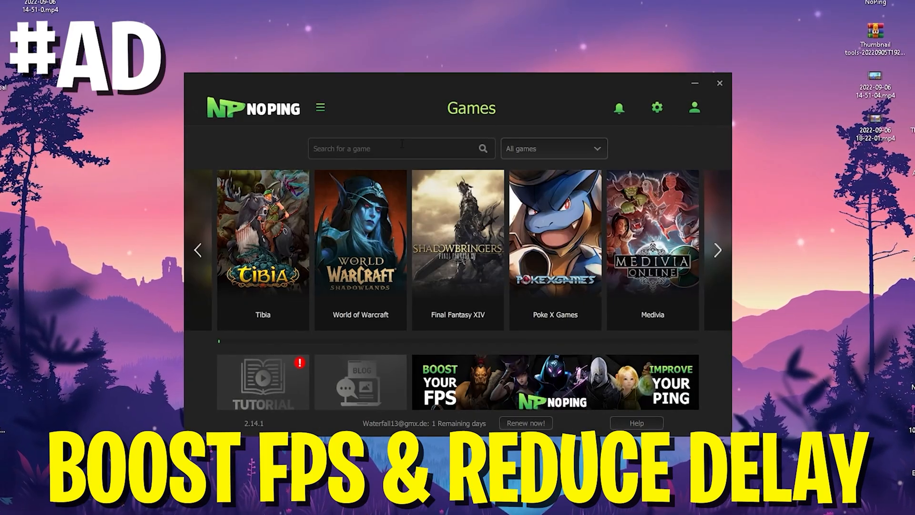
text(Fortni)
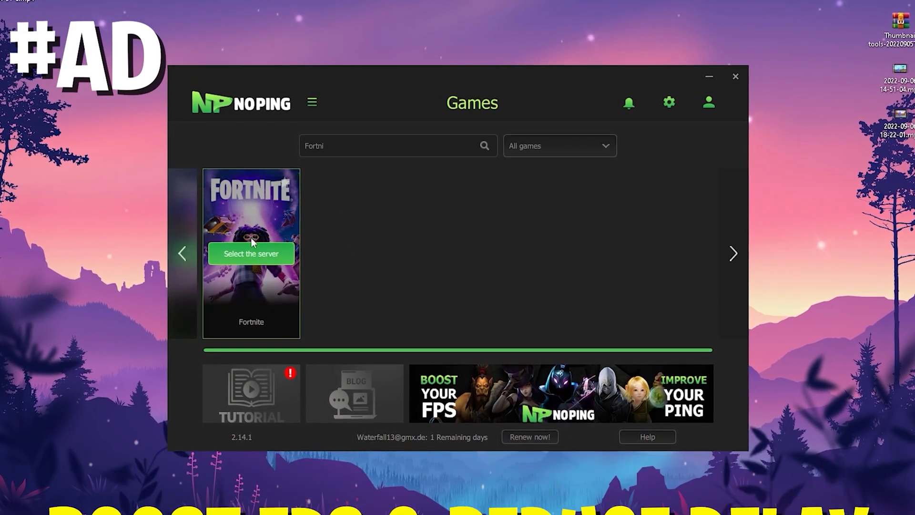
Choose the Europe London 02 server for Fortnite and optimize the game.
click(251, 253)
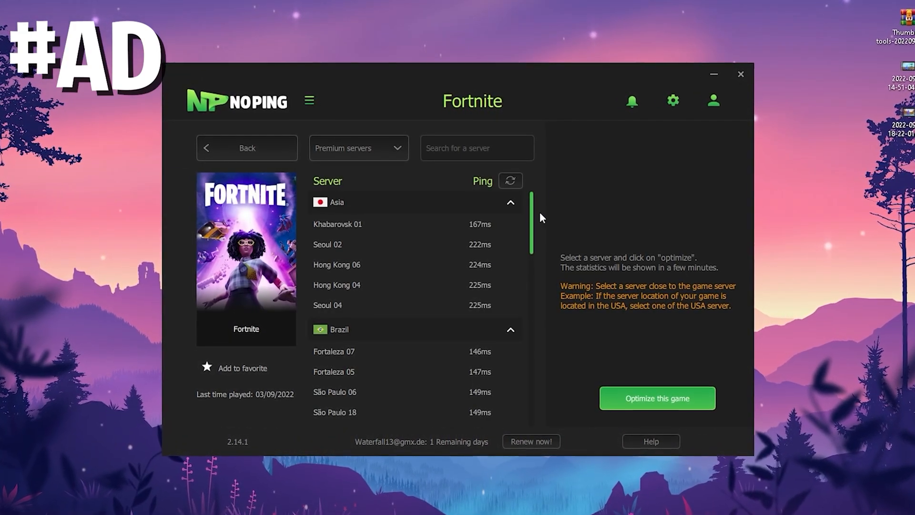
scroll(down, 3)
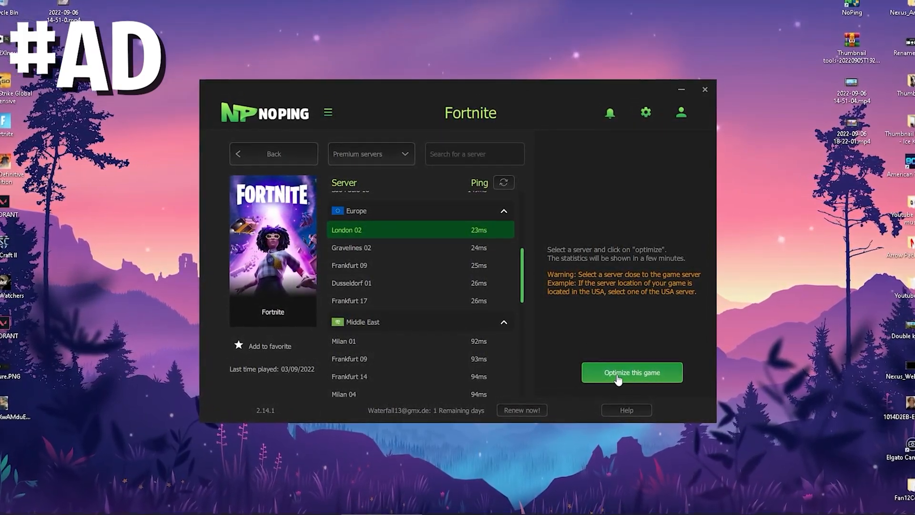
click(632, 372)
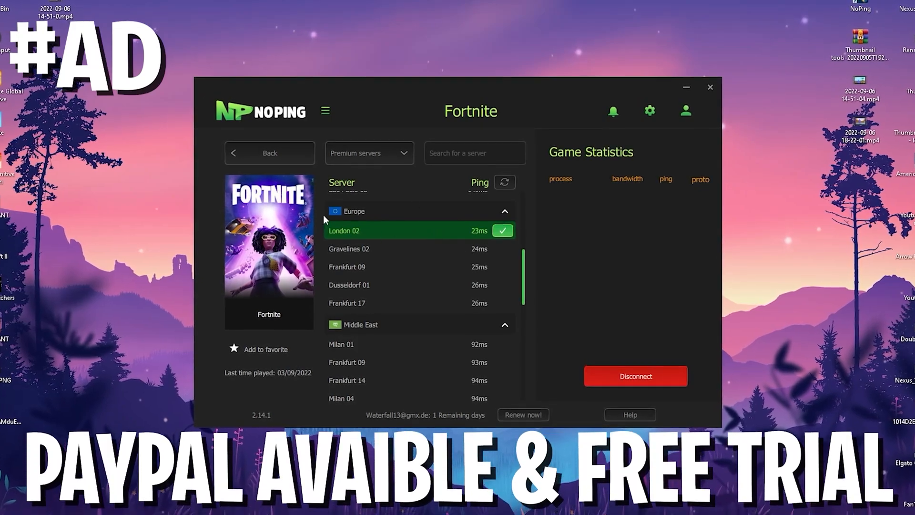